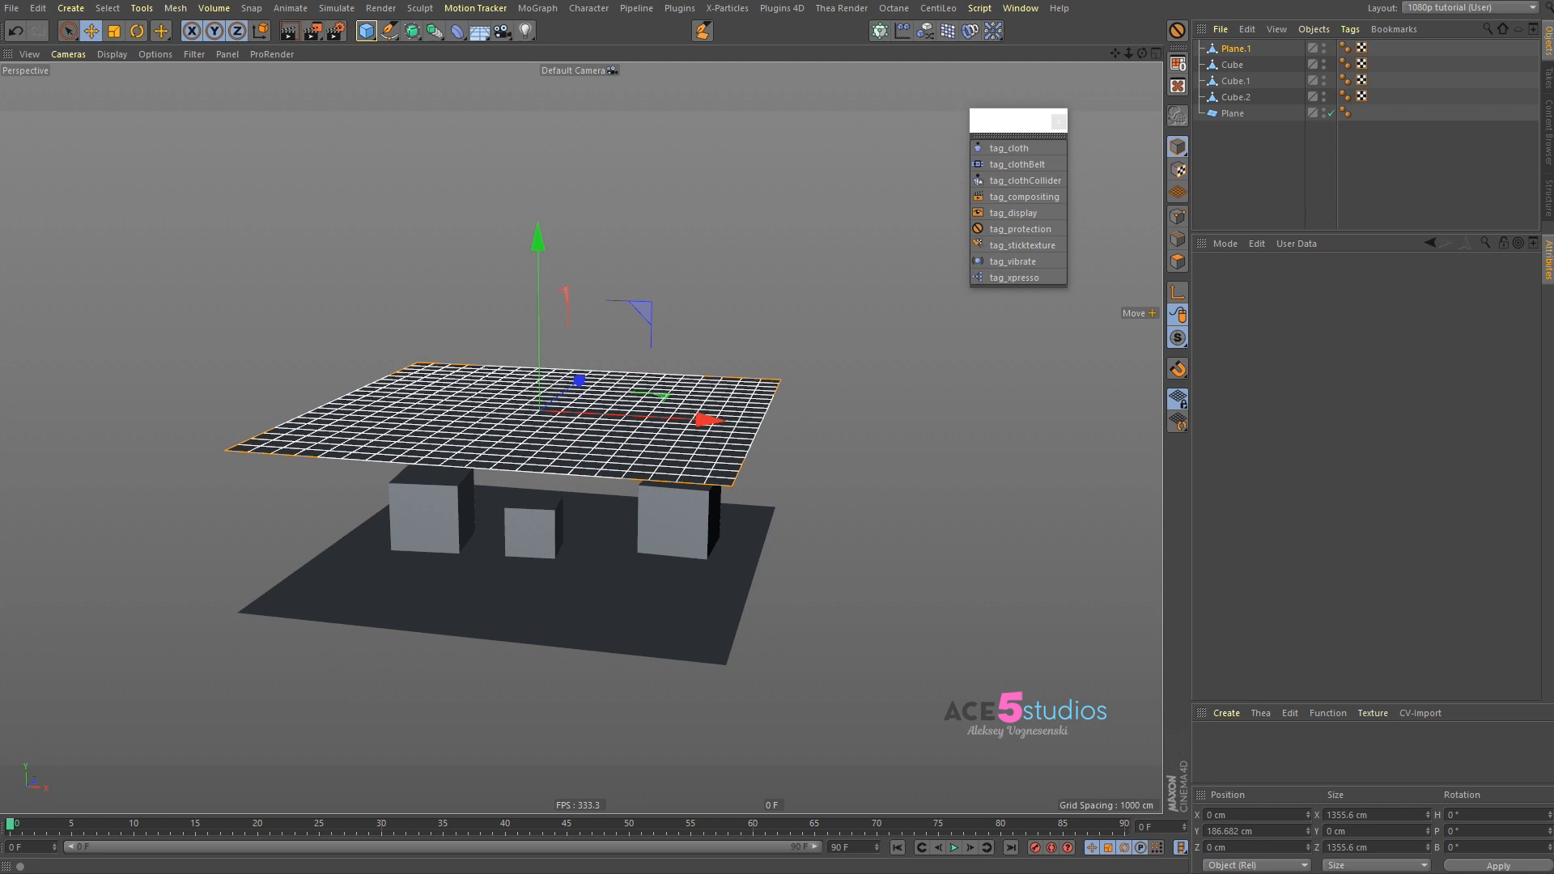
mouse_move(1018, 163)
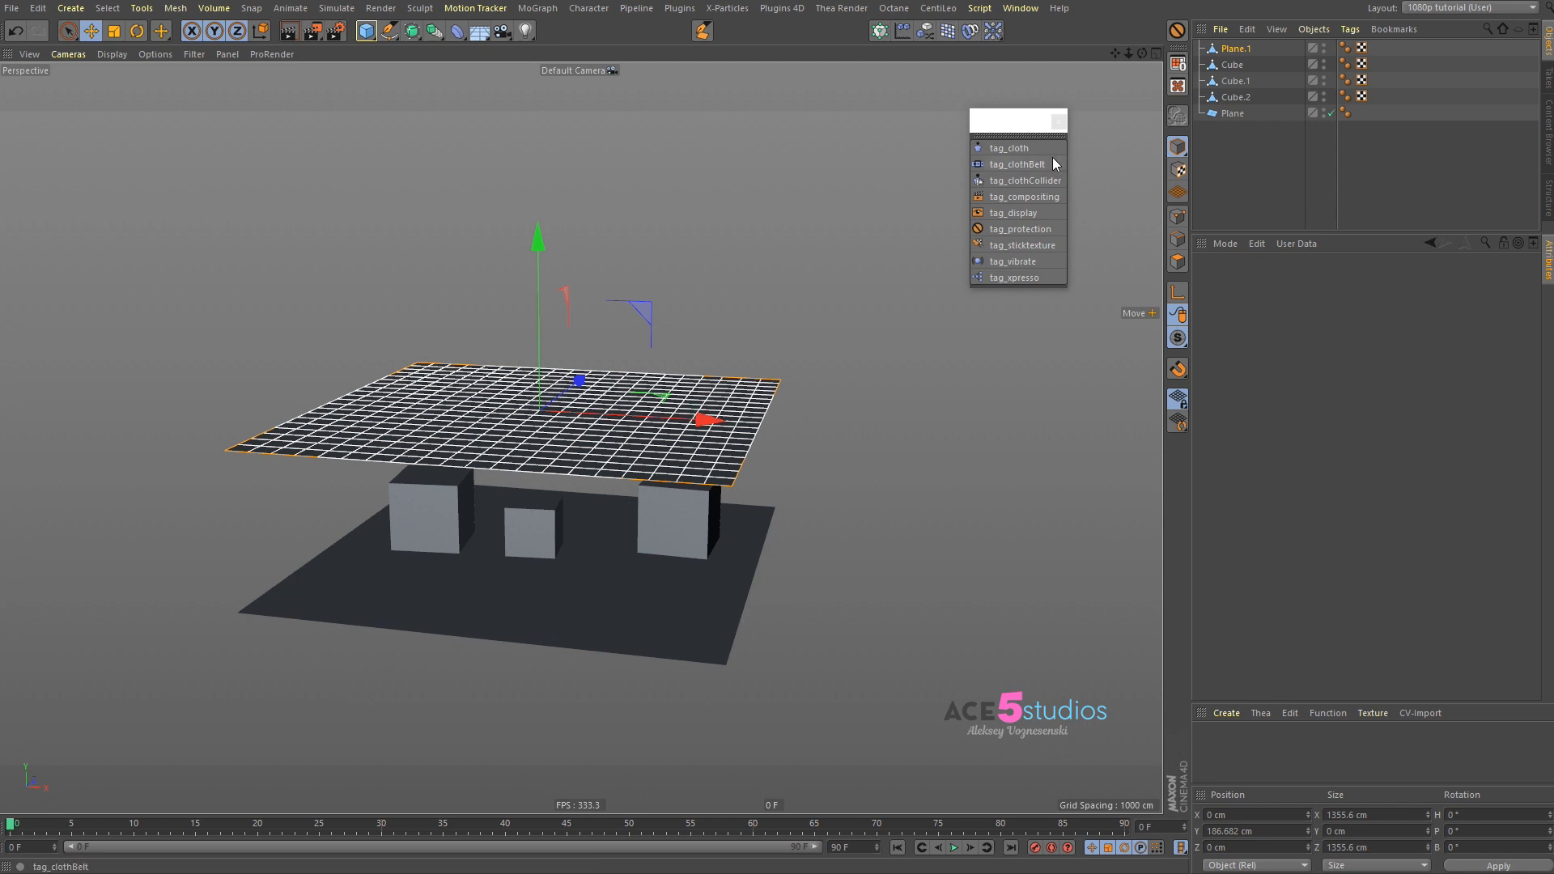
mouse_move(1007, 277)
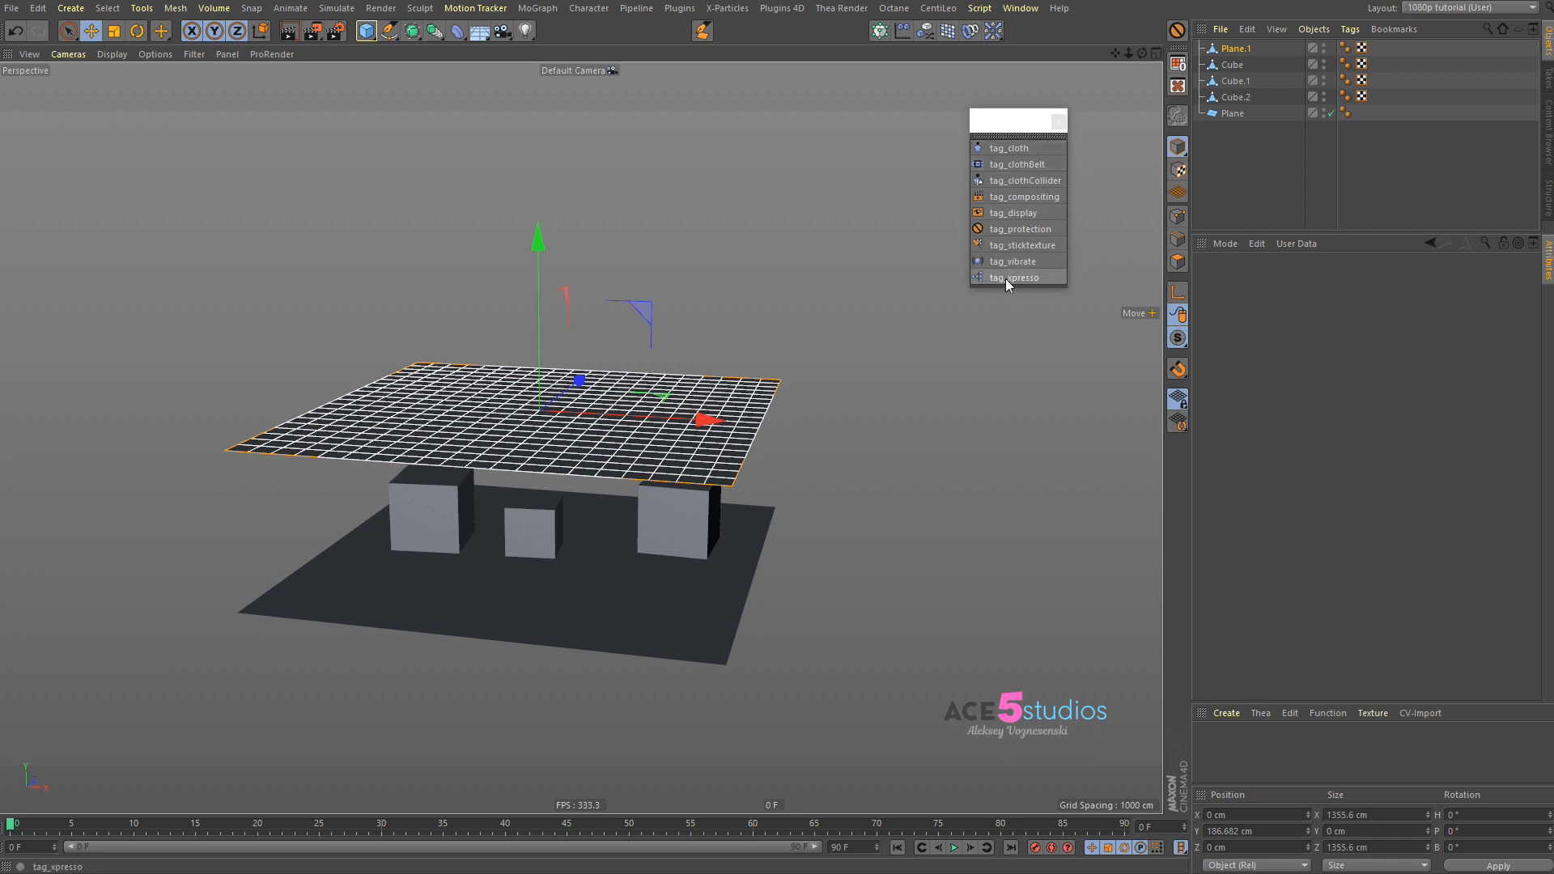
mouse_move(1242, 37)
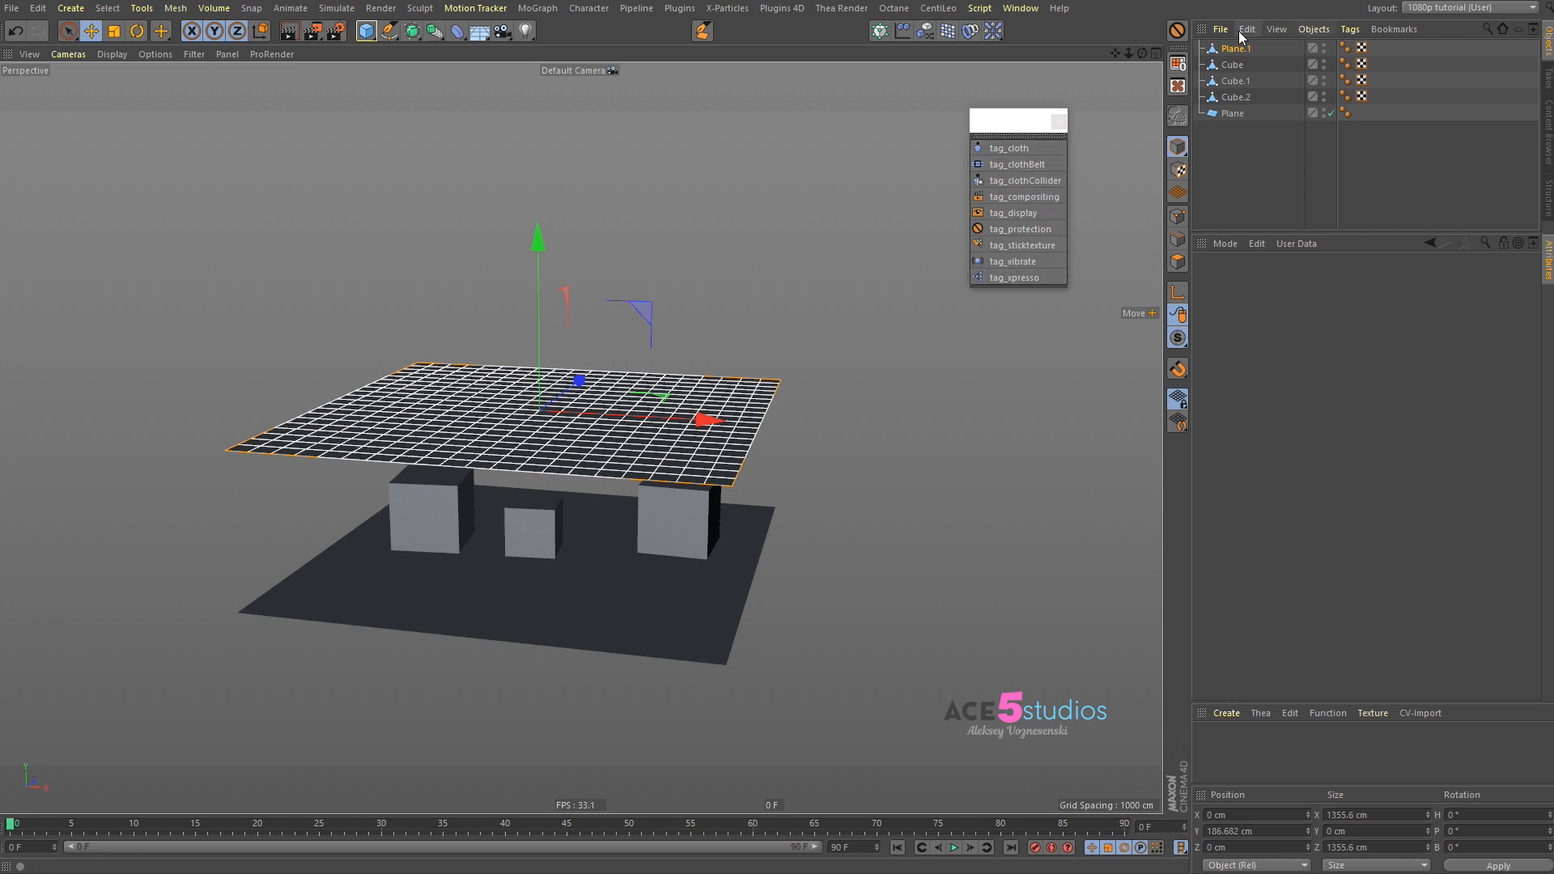
Step: Select the cube in the Object Manager as the first cloth collider object
left_click(1349, 28)
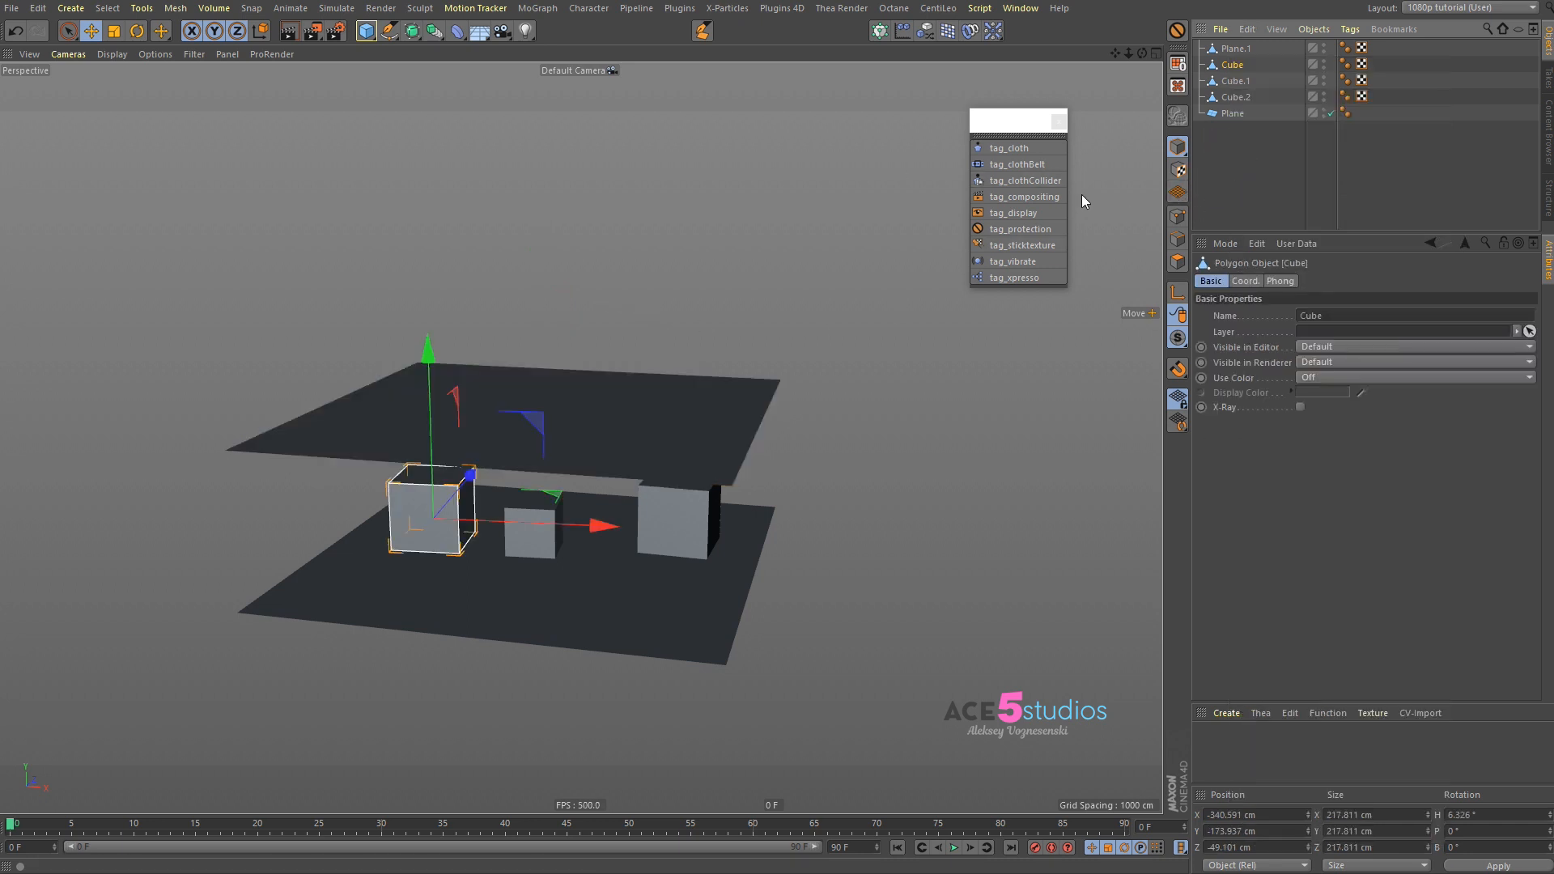
mouse_move(1030, 121)
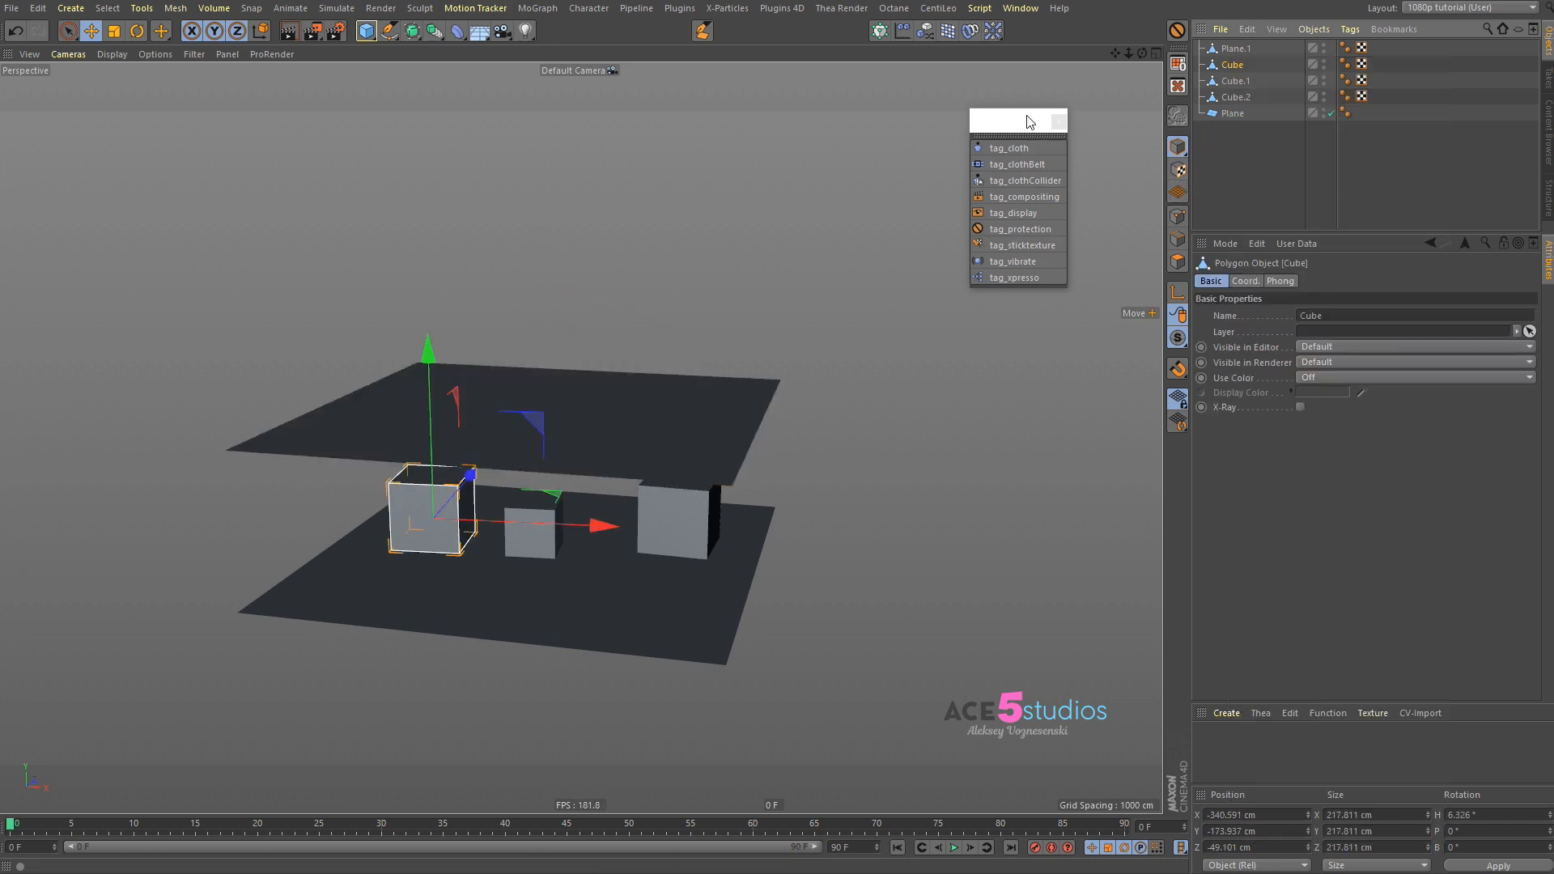
mouse_move(1014, 212)
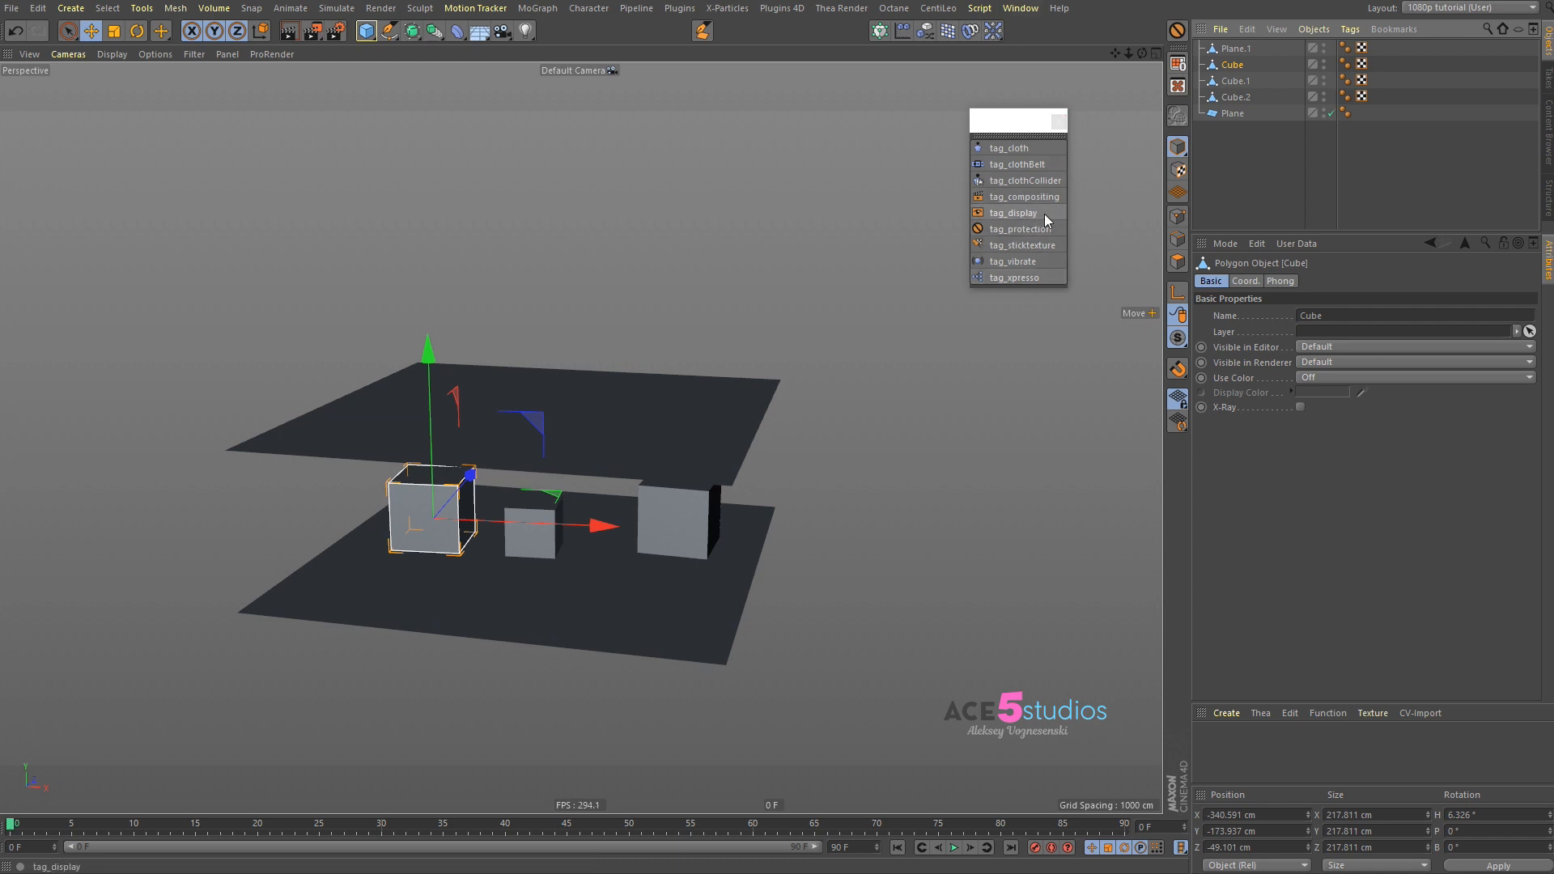
mouse_move(1009, 170)
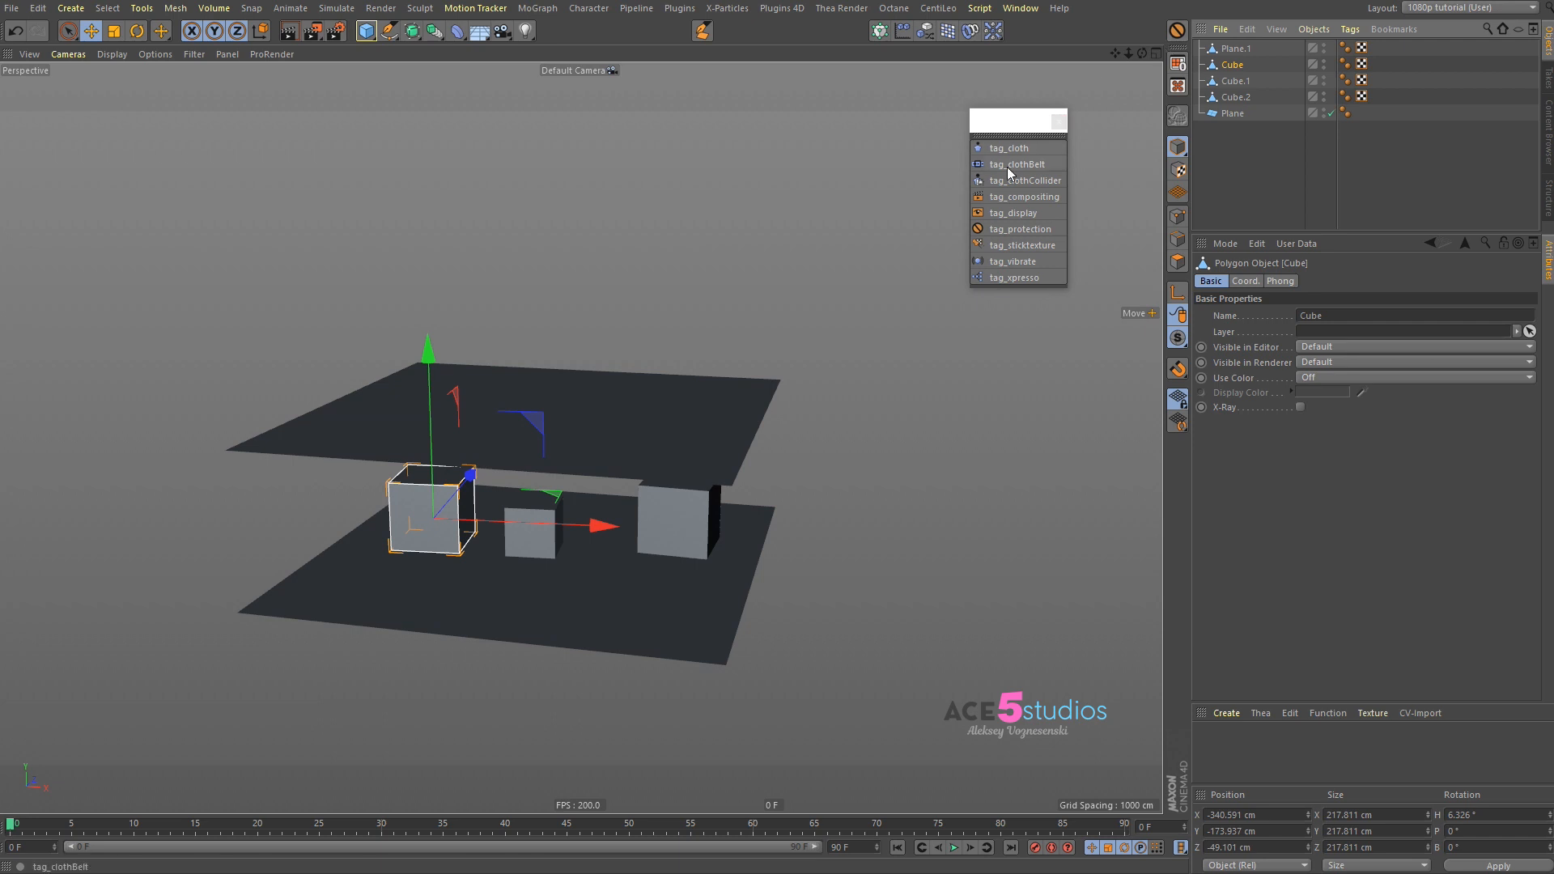
mouse_move(1022, 165)
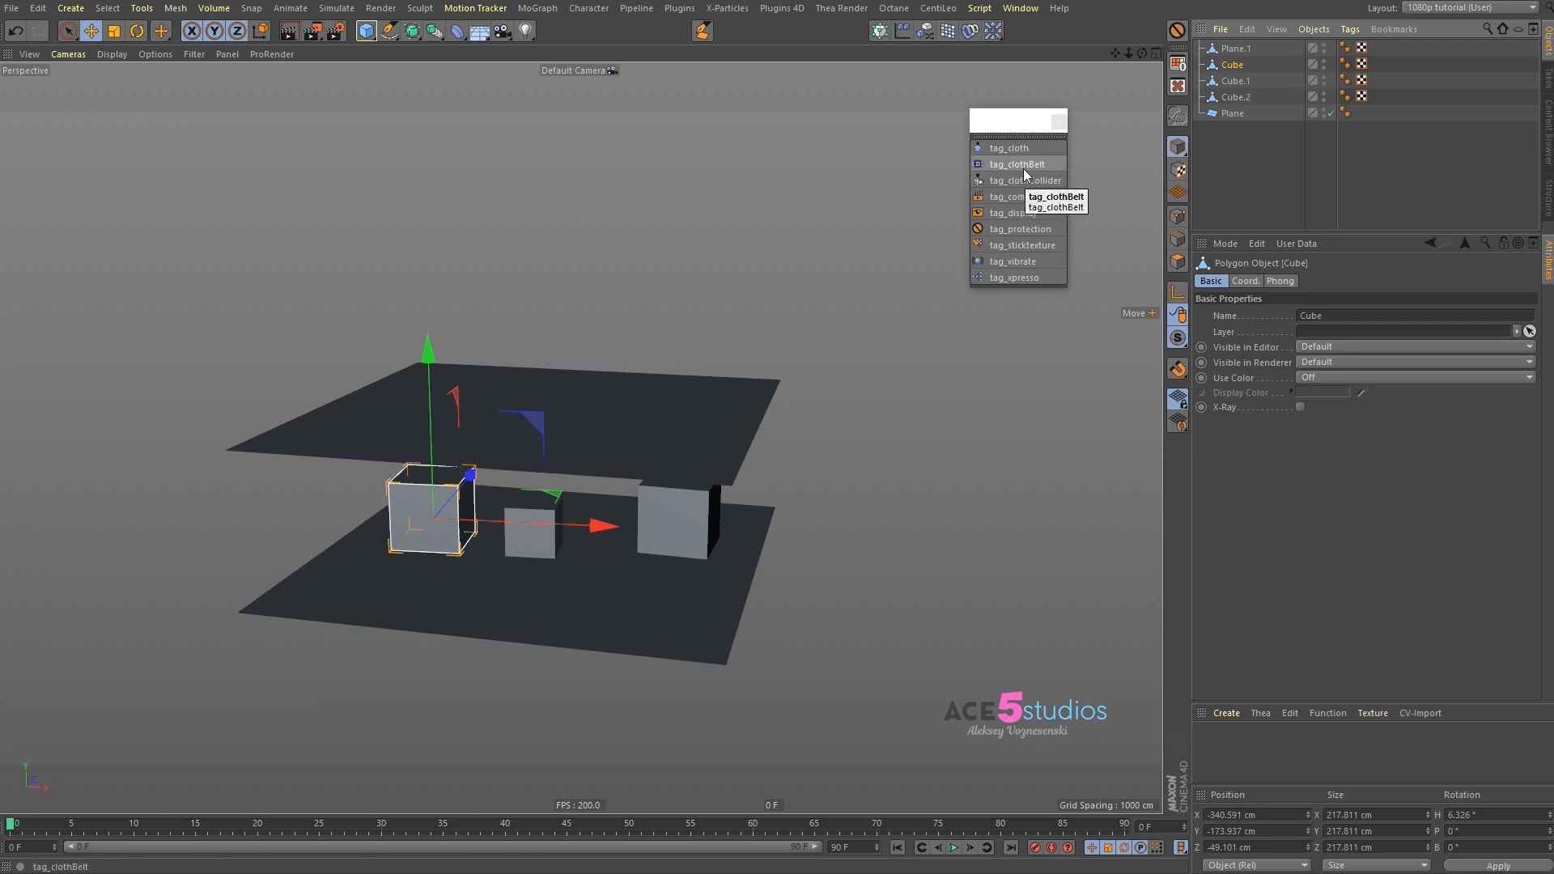
mouse_move(1002, 219)
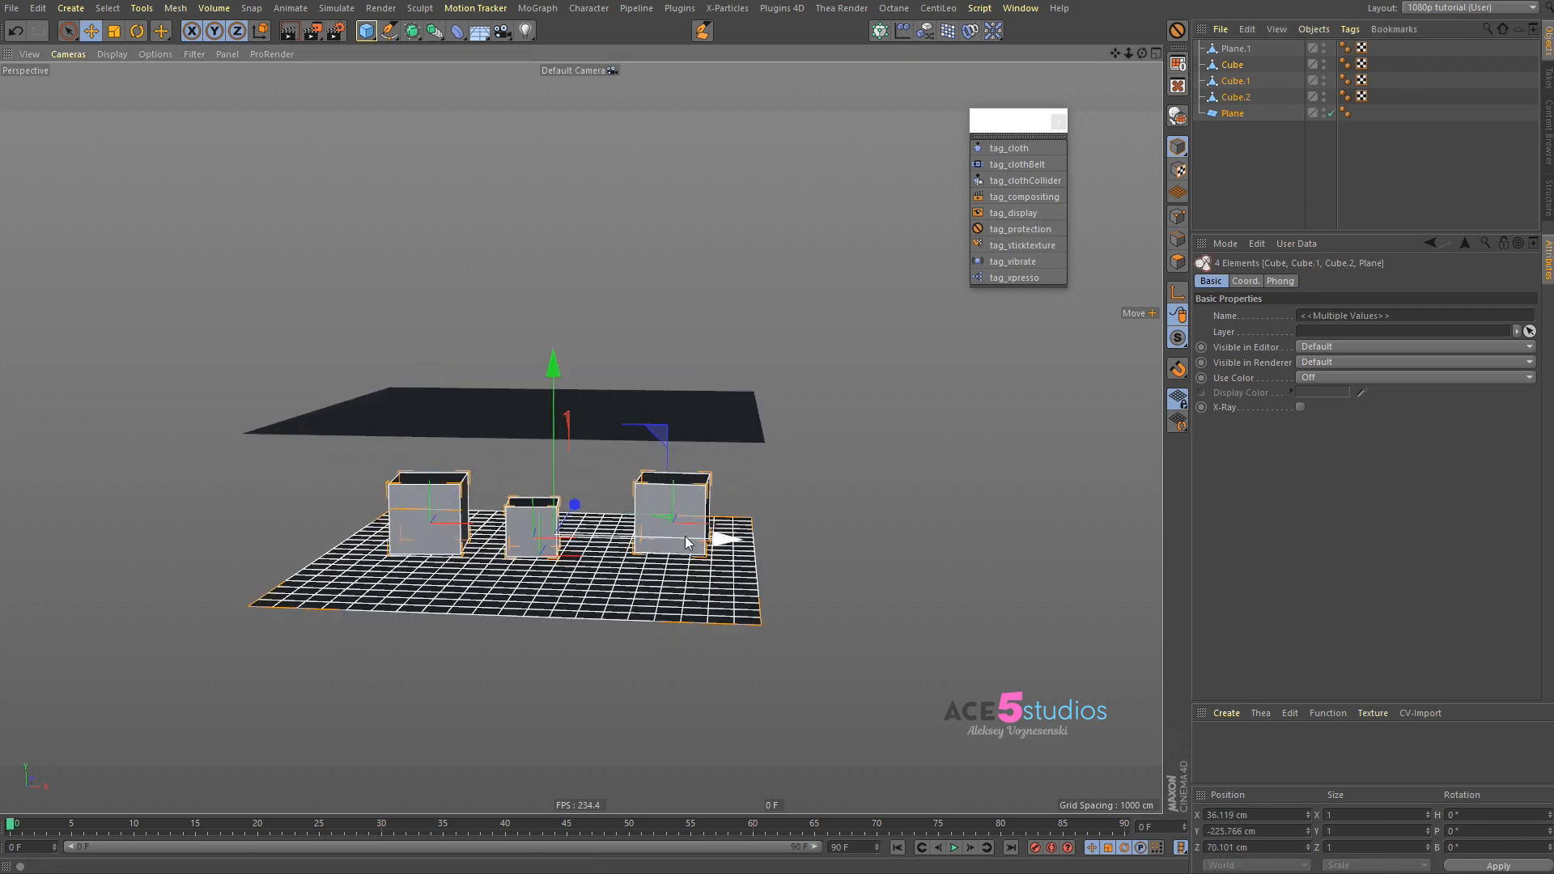
Step: Apply cloth collider tags to the selected cubes and ground plane, then test-play the simulation so the cloth drapes over them
left_click(1026, 180)
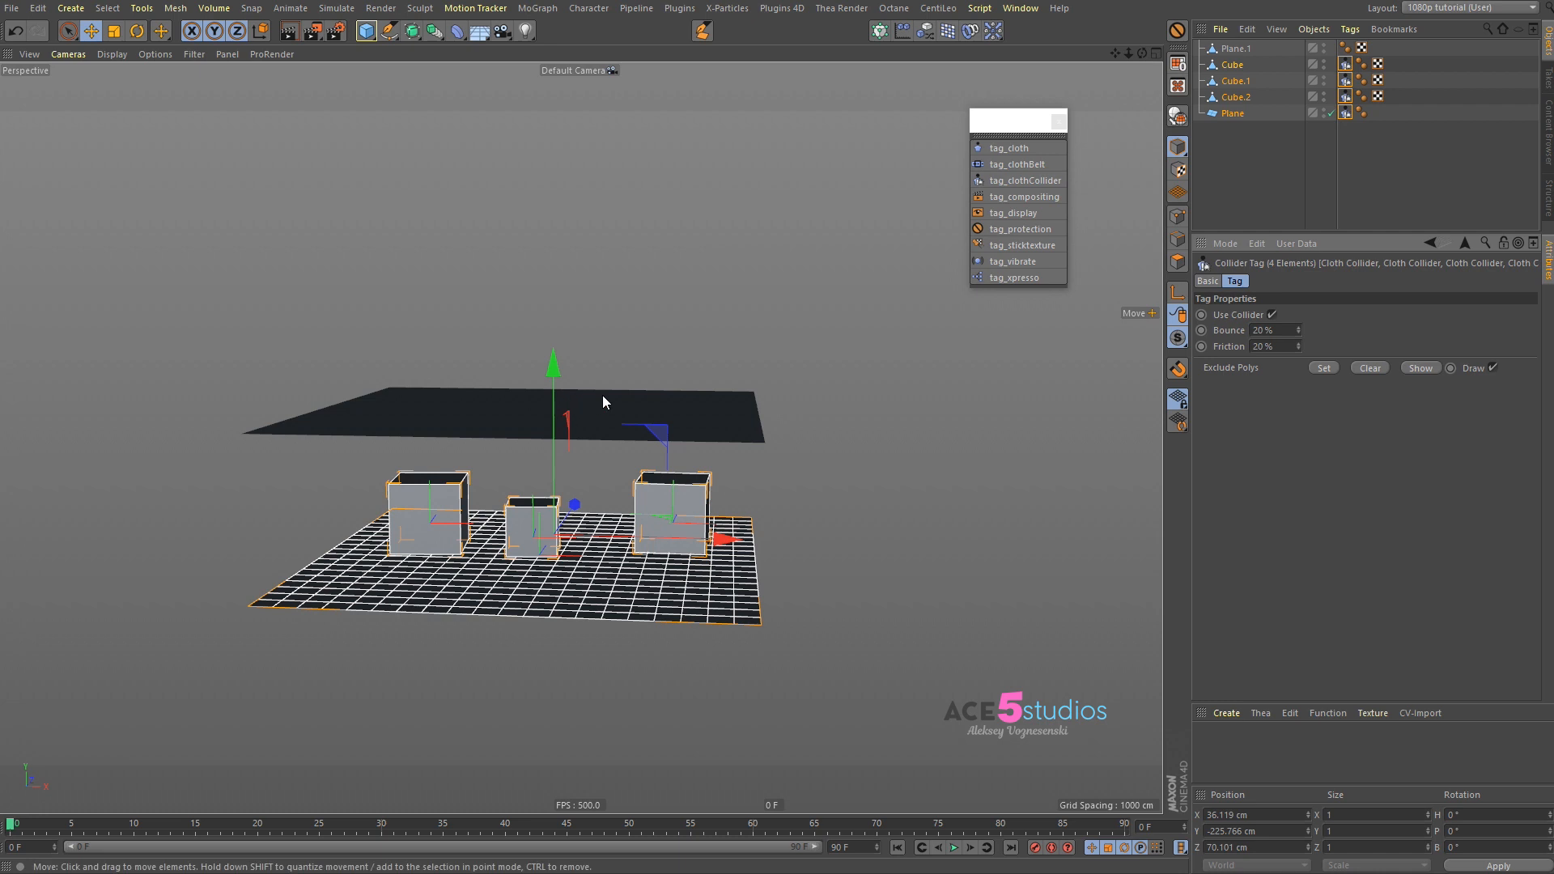
left_click(625, 311)
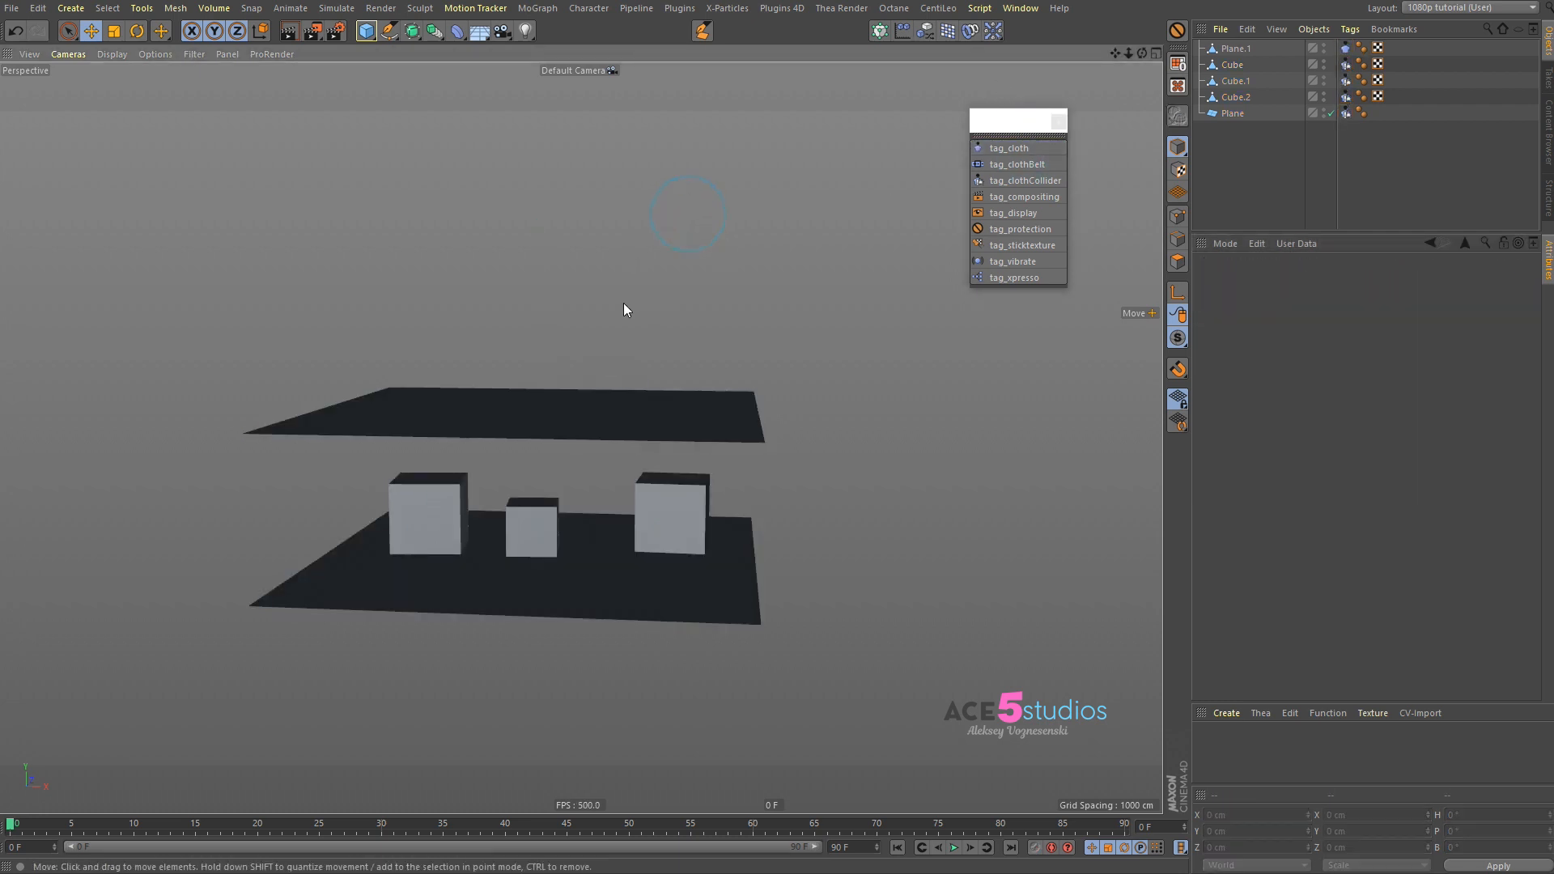
left_click(952, 847)
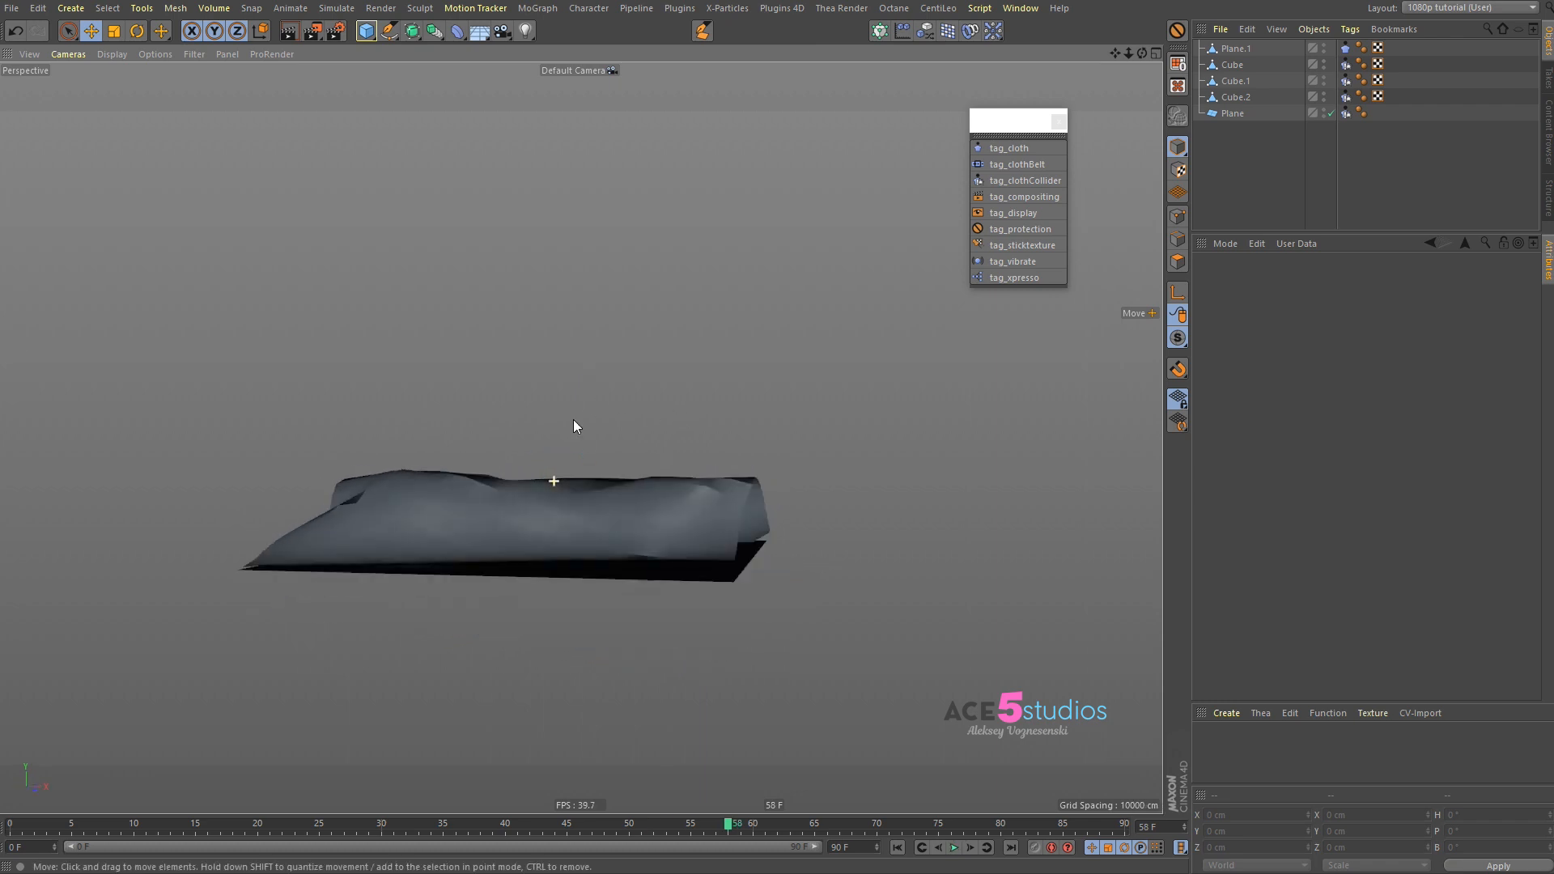
left_click(895, 847)
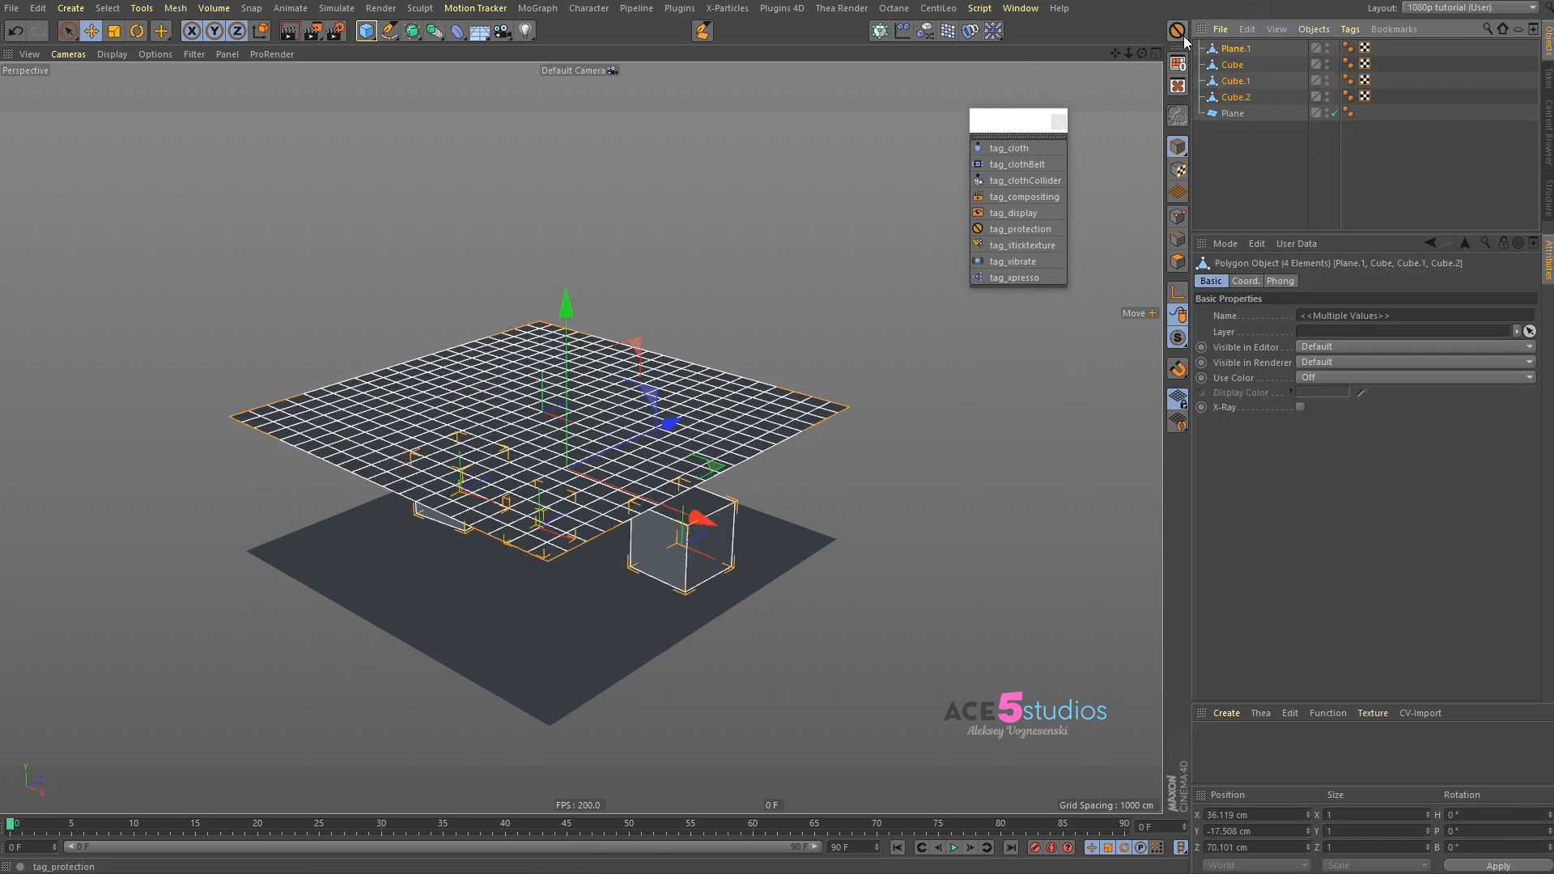
Step: Add protection tags to Plane.1 and the three cubes, then bring up Edit > Preferences
left_click(1020, 229)
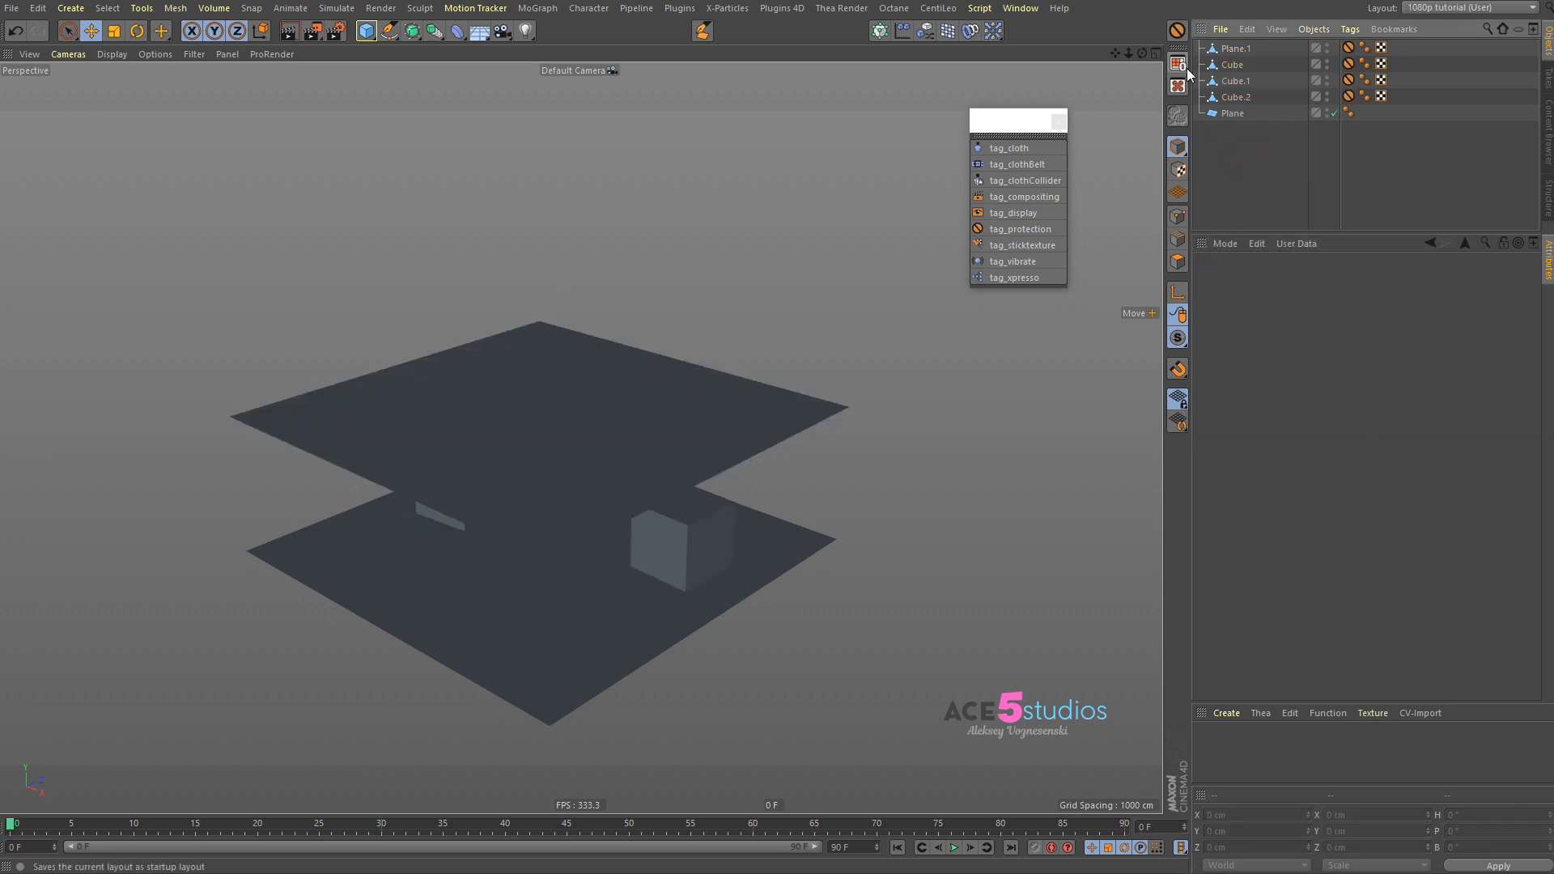
mouse_move(1235, 47)
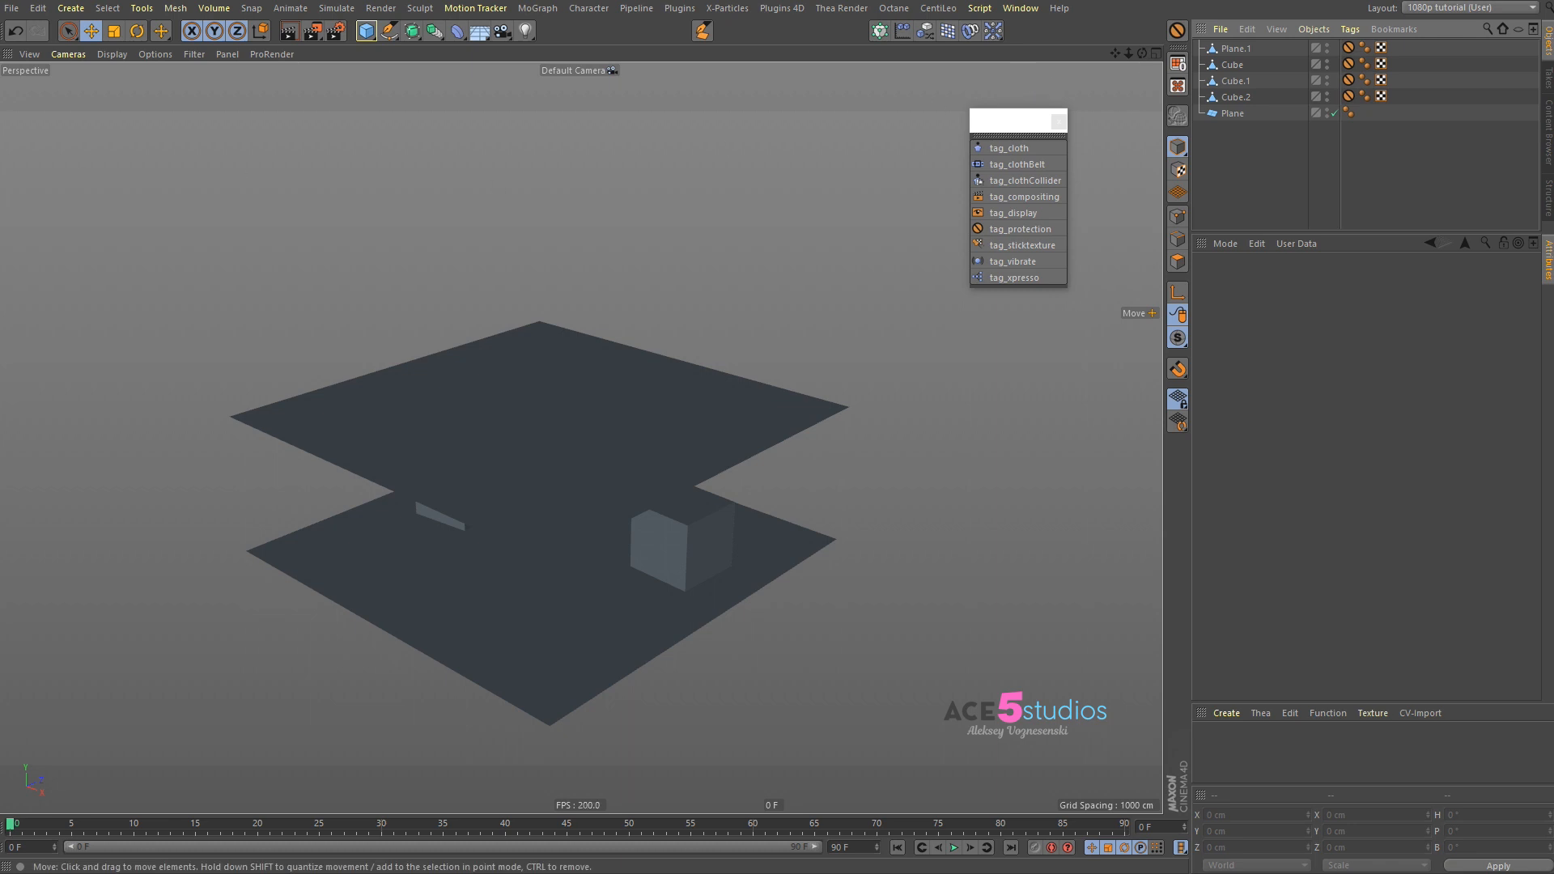
left_click(37, 8)
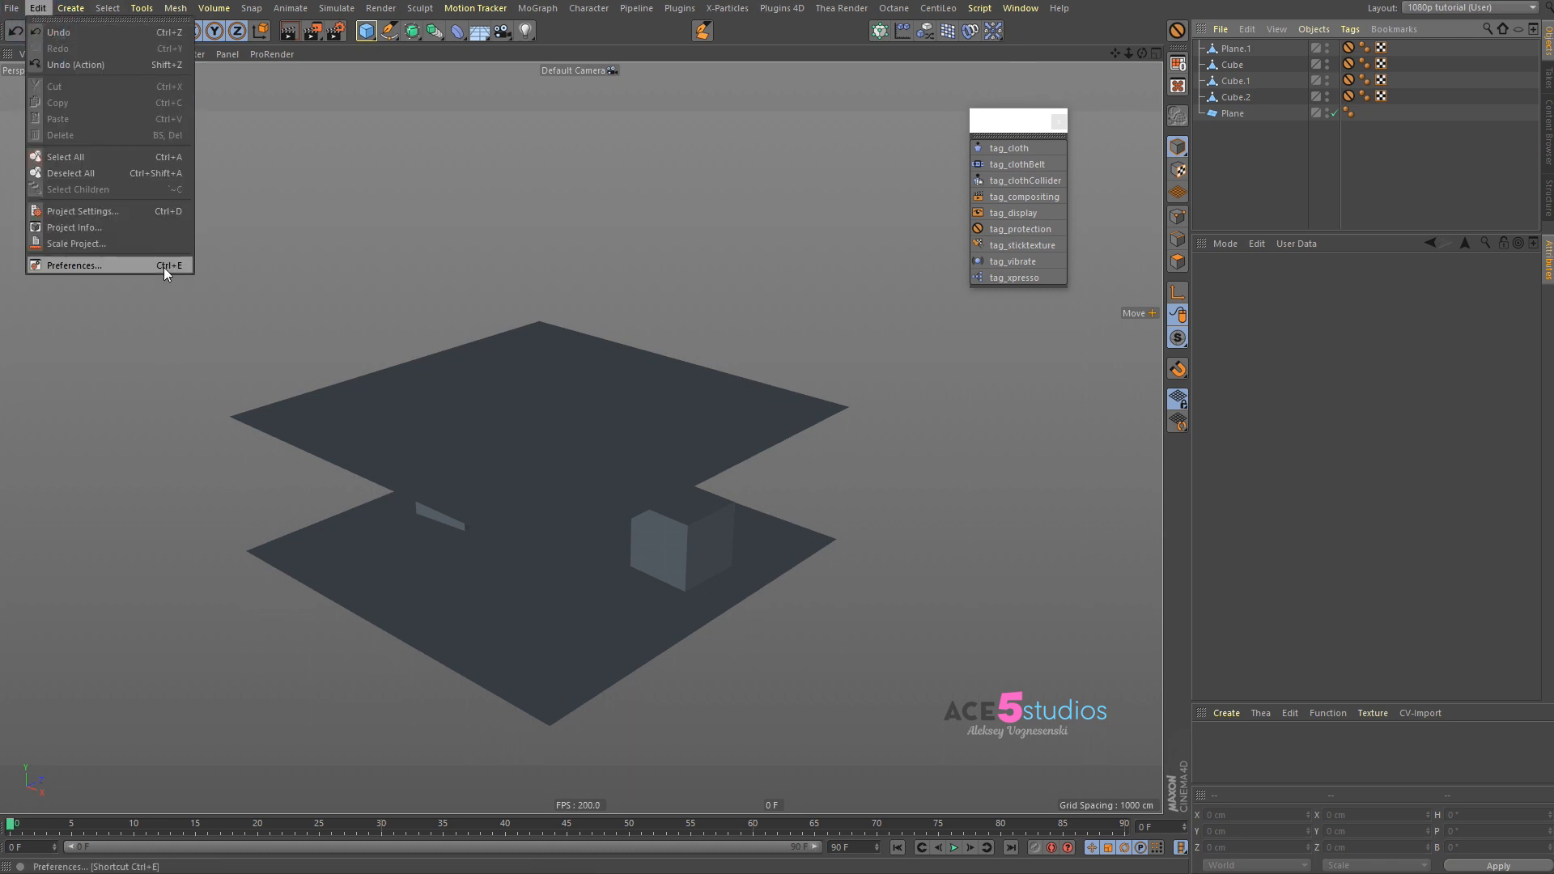
left_click(73, 264)
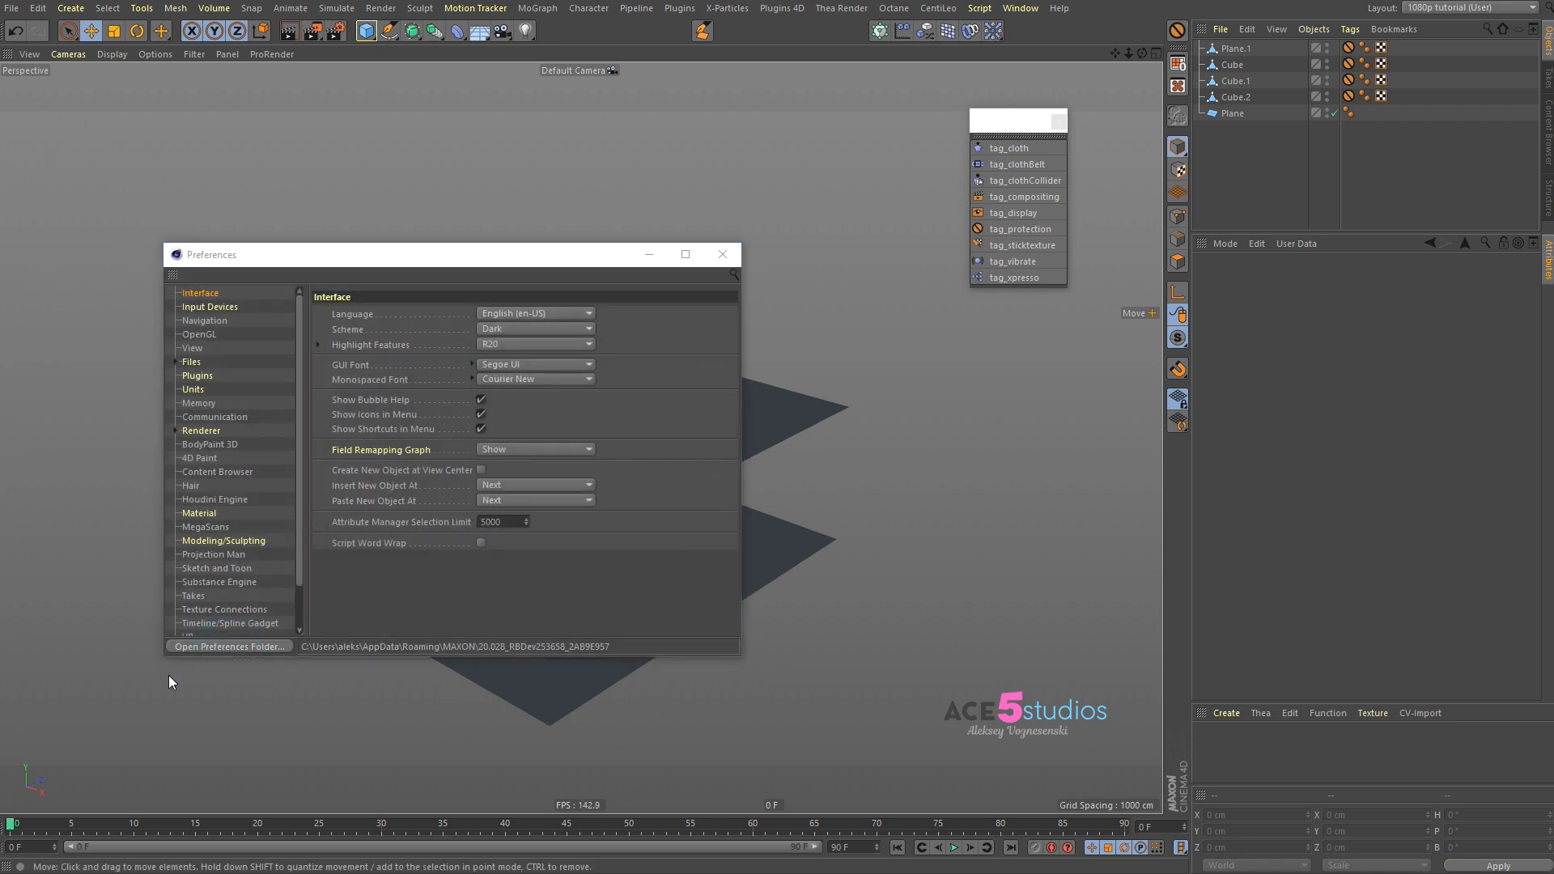
Step: Browse the preferences folder's library/scripts directory and check it against Script > User Scripts in Cinema 4D
left_click(227, 646)
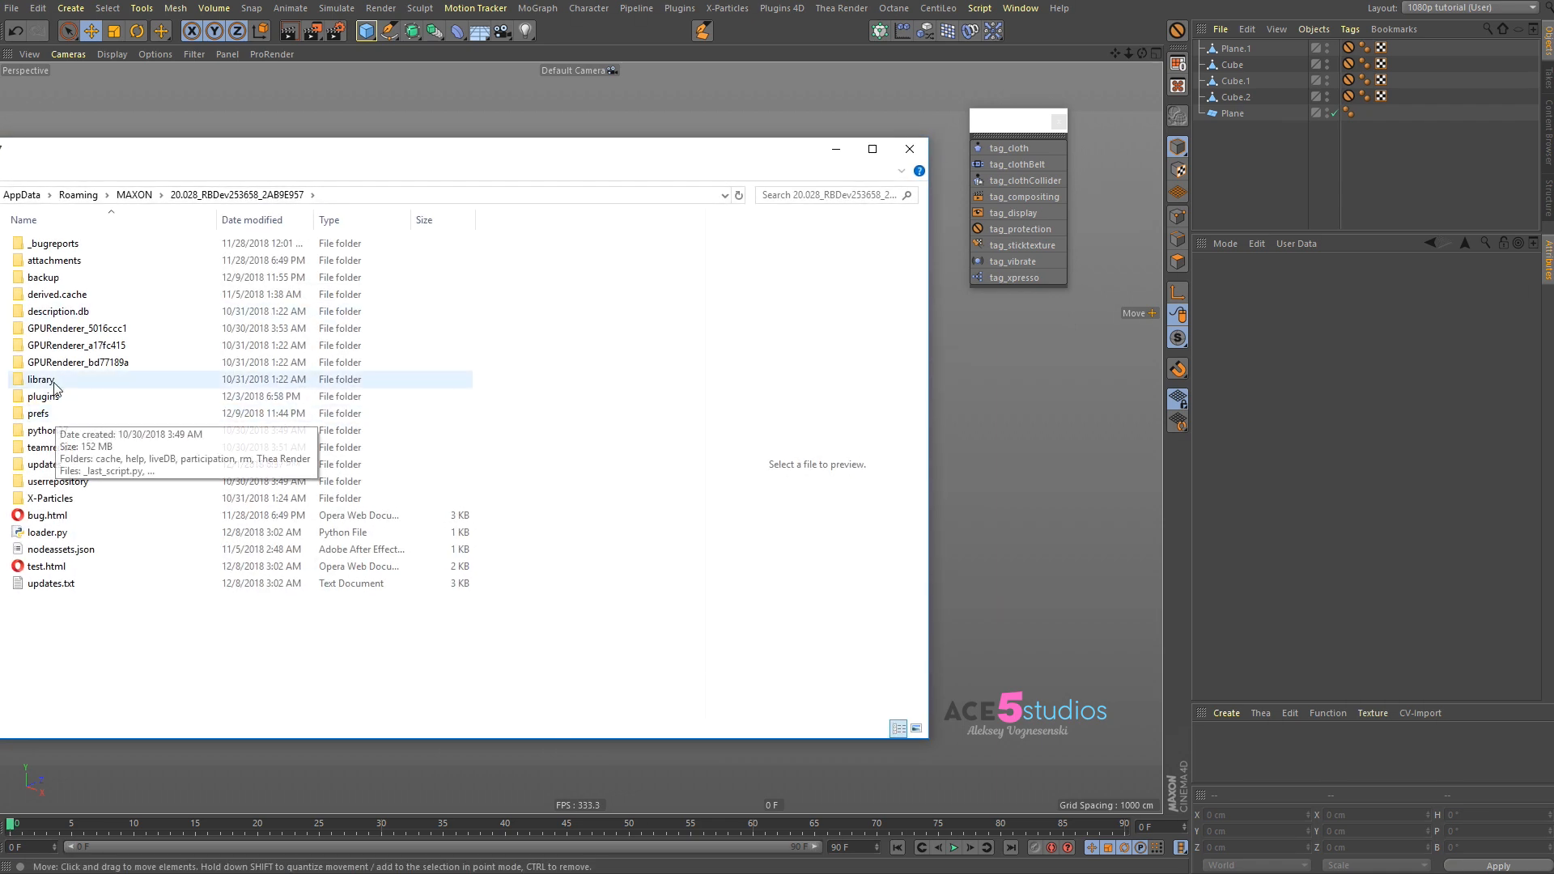
double_click(42, 379)
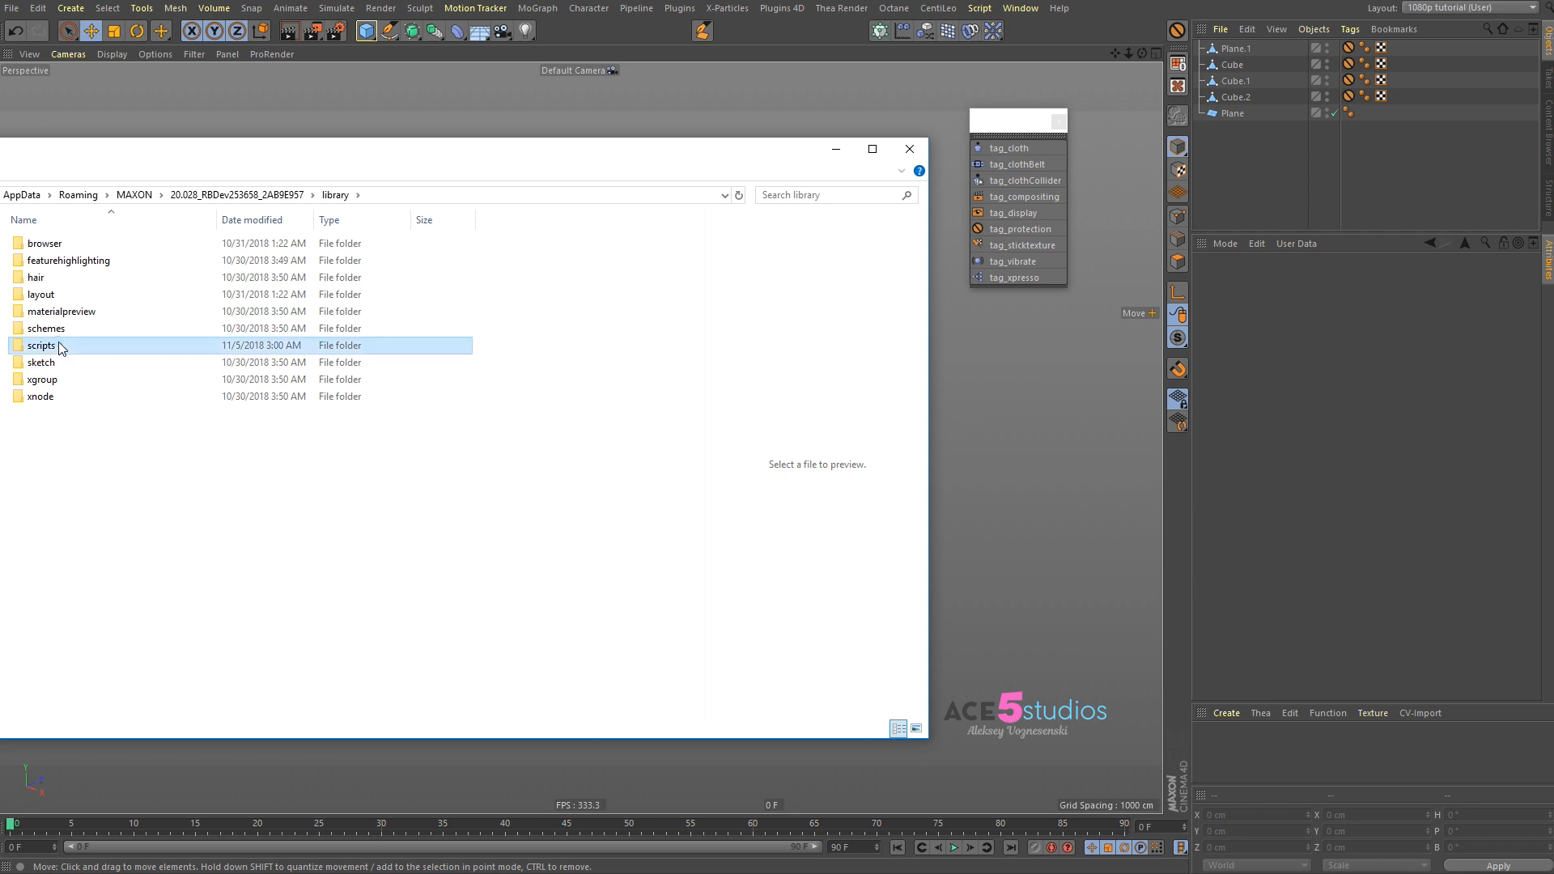
double_click(42, 345)
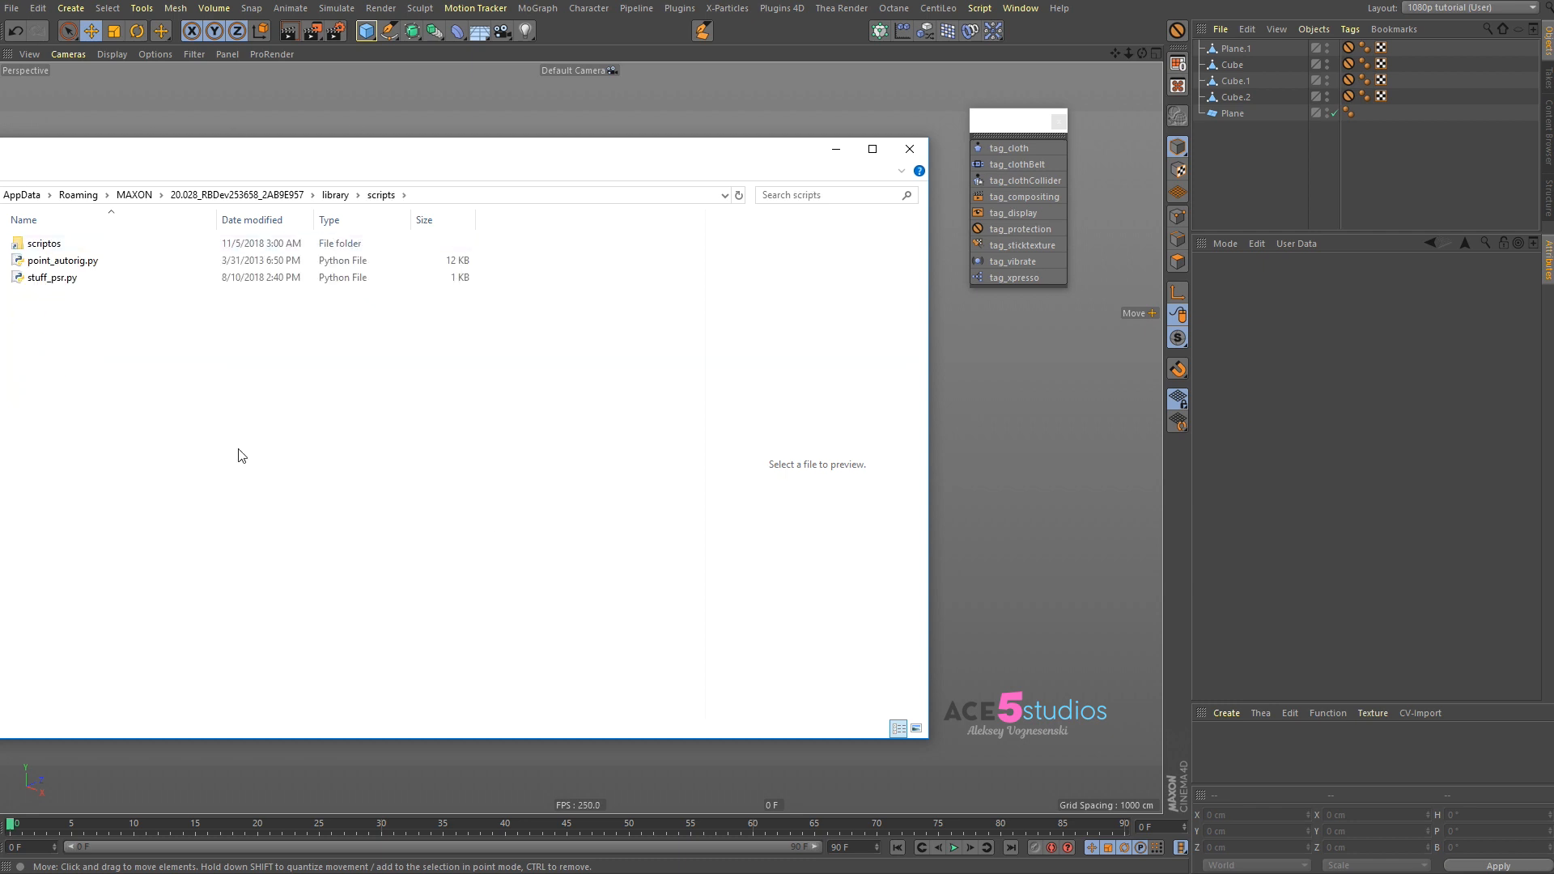
mouse_move(769, 244)
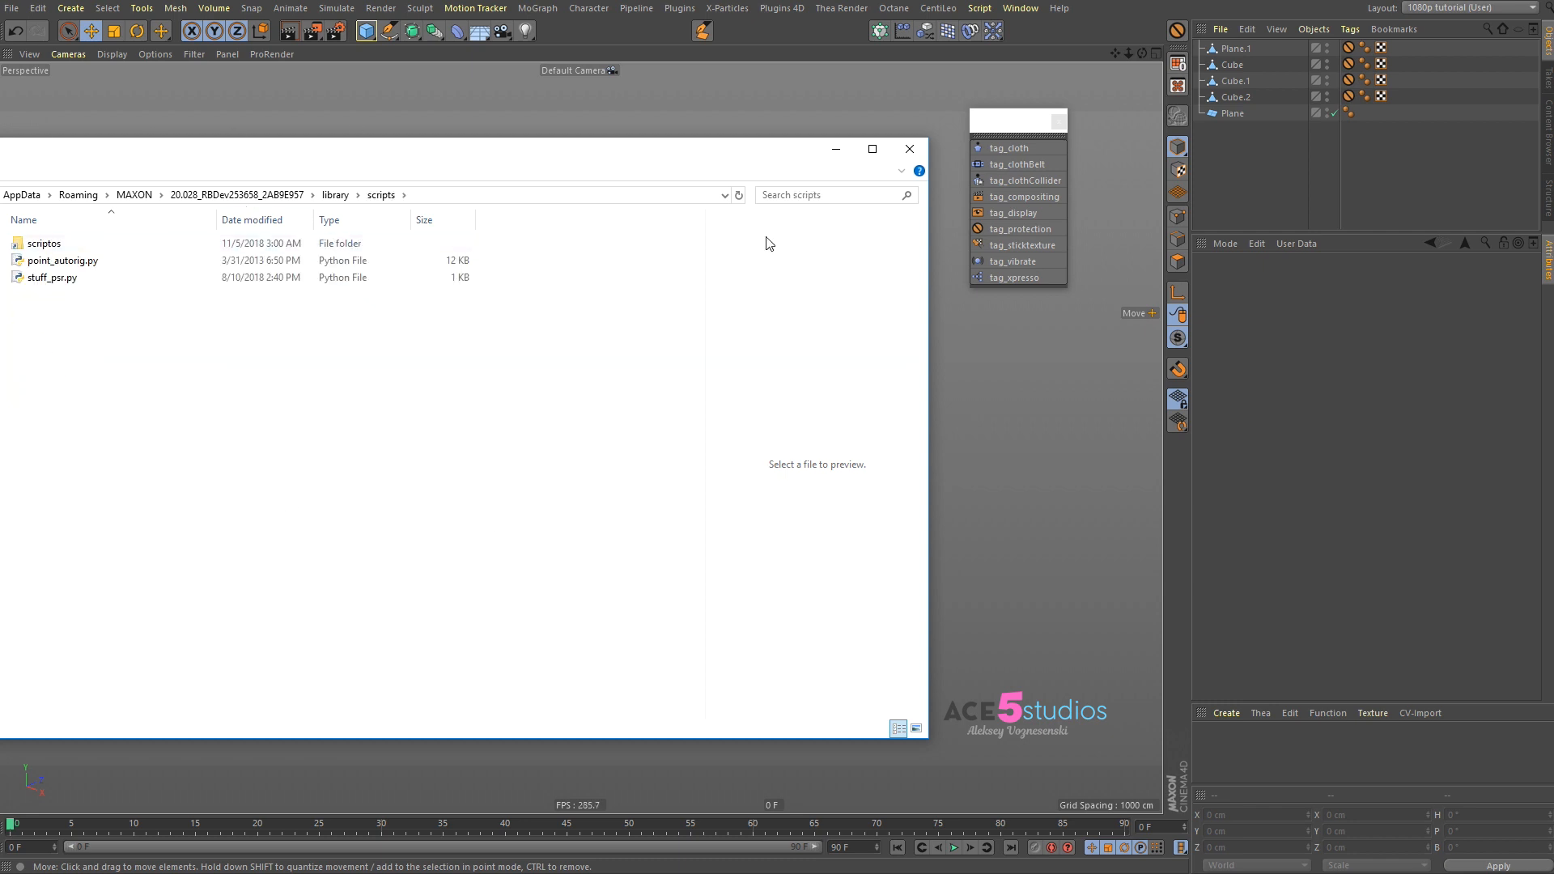
mouse_move(761, 97)
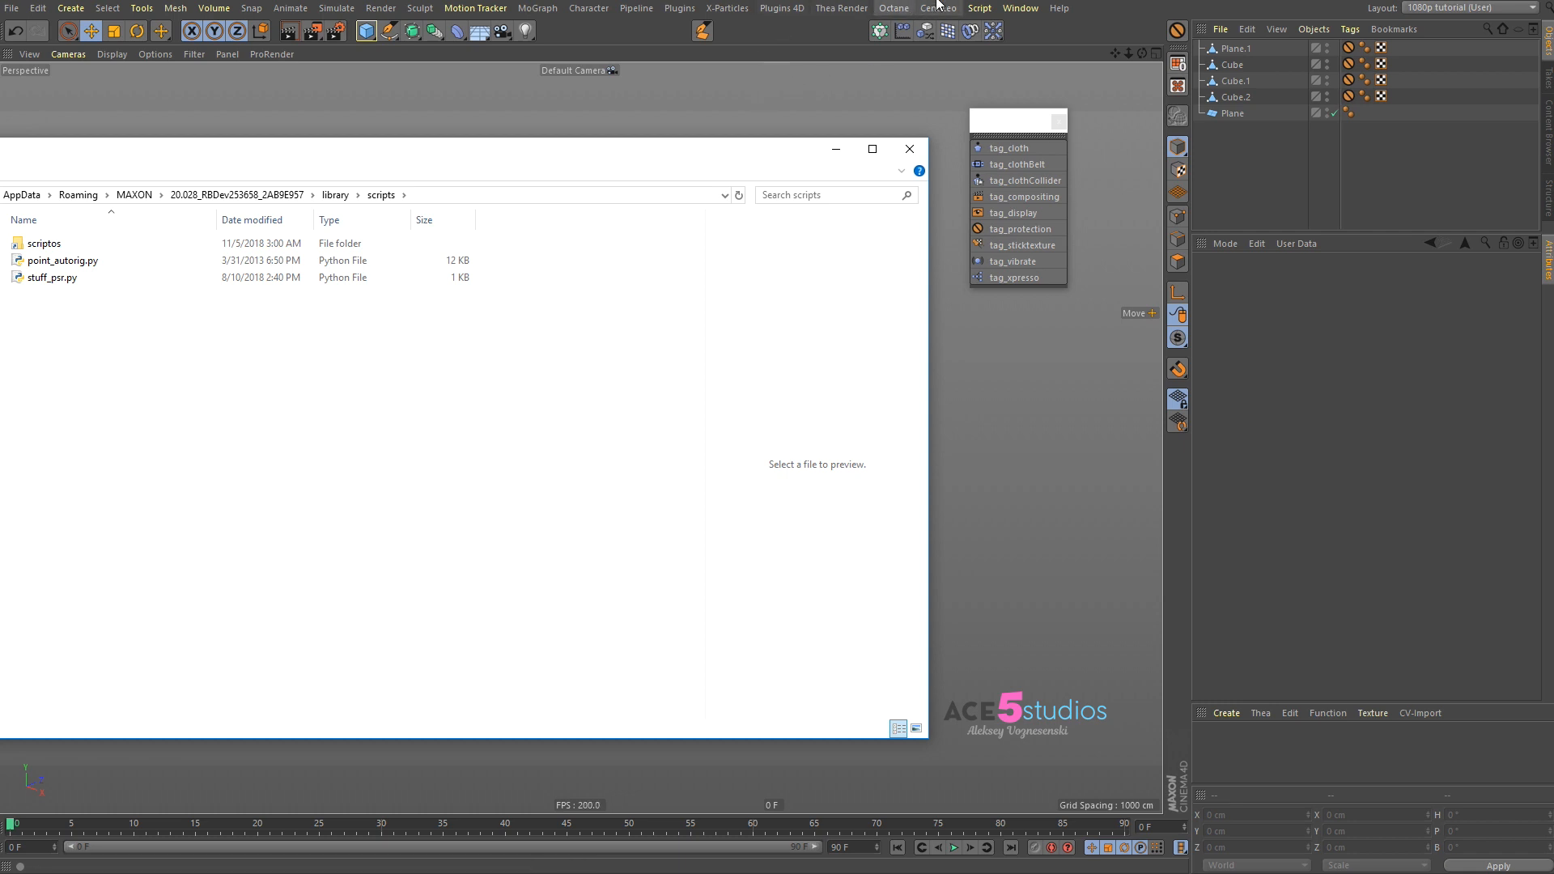
left_click(980, 8)
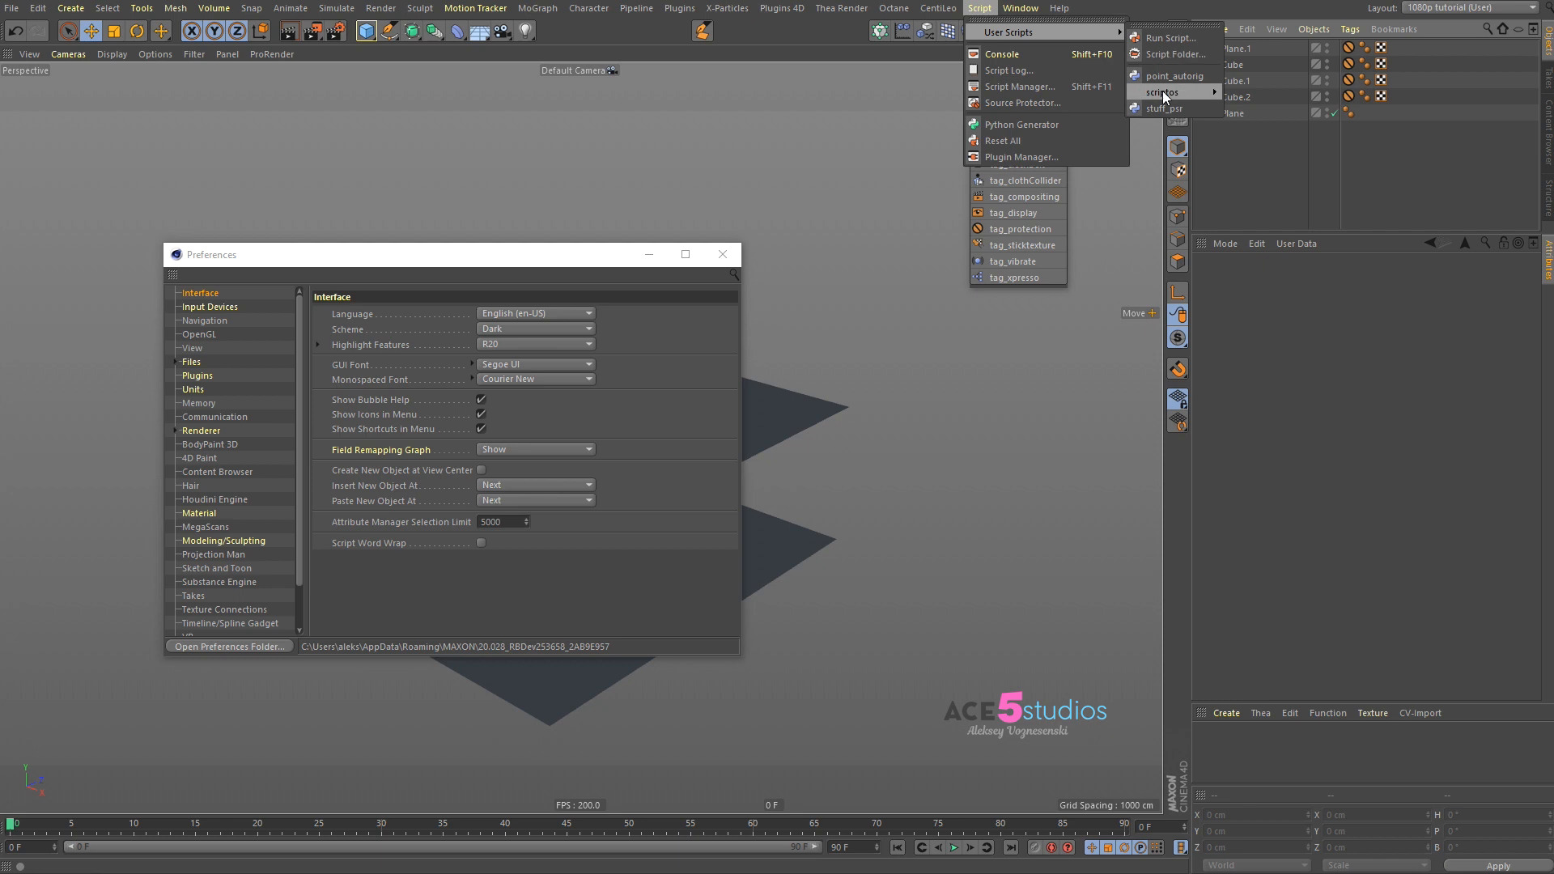